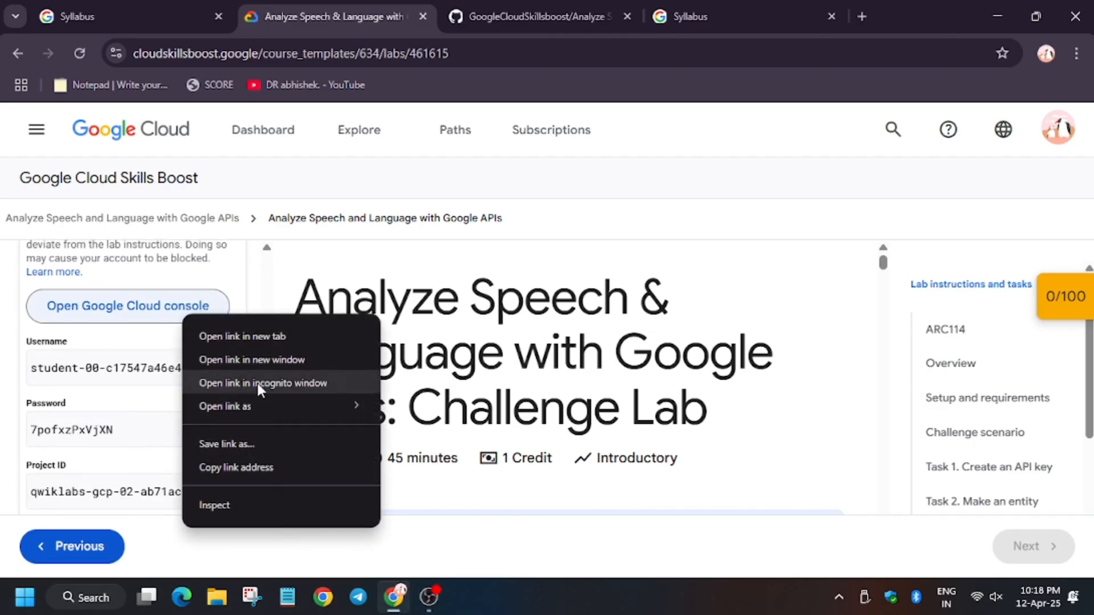
Open the lab's Google Cloud console link in an incognito window.
{"action": "left_click", "coordinate": [262, 382]}
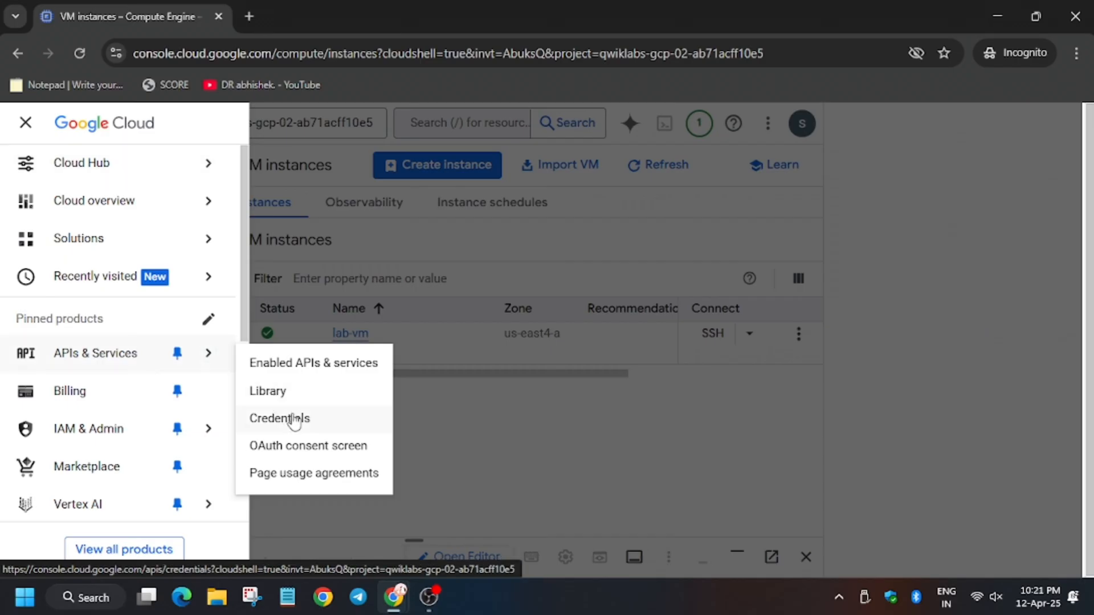
Open APIs & Services > Credentials in a new tab and dismiss the products menu.
{"action": "left_click", "coordinate": [279, 418]}
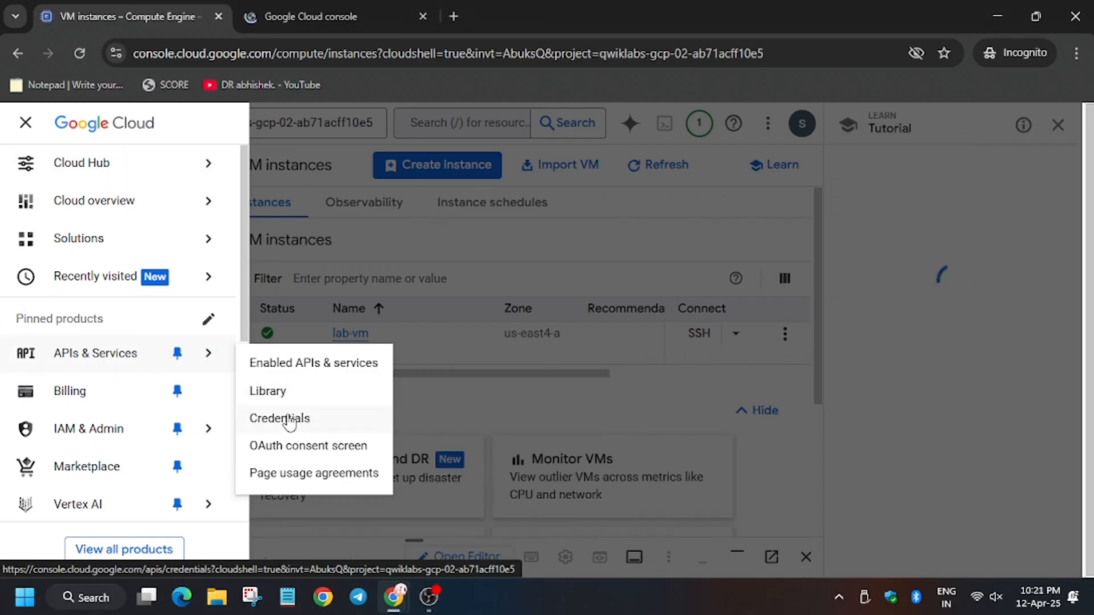
{"action": "left_click", "coordinate": [280, 418]}
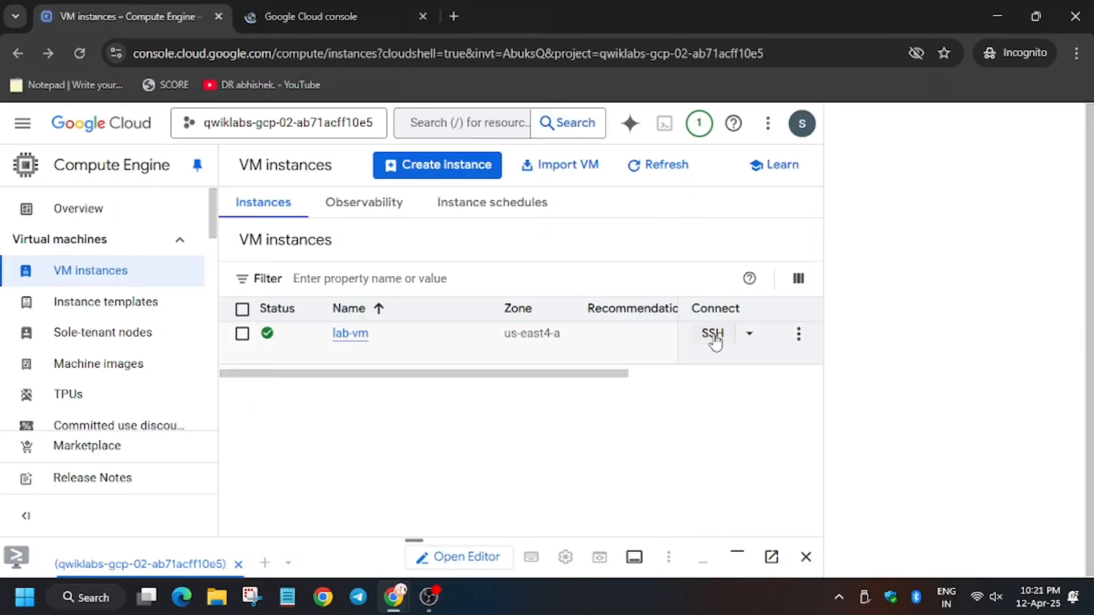
Launch an SSH session to lab-vm and switch back to the Credentials console window.
{"action": "left_click", "coordinate": [712, 333]}
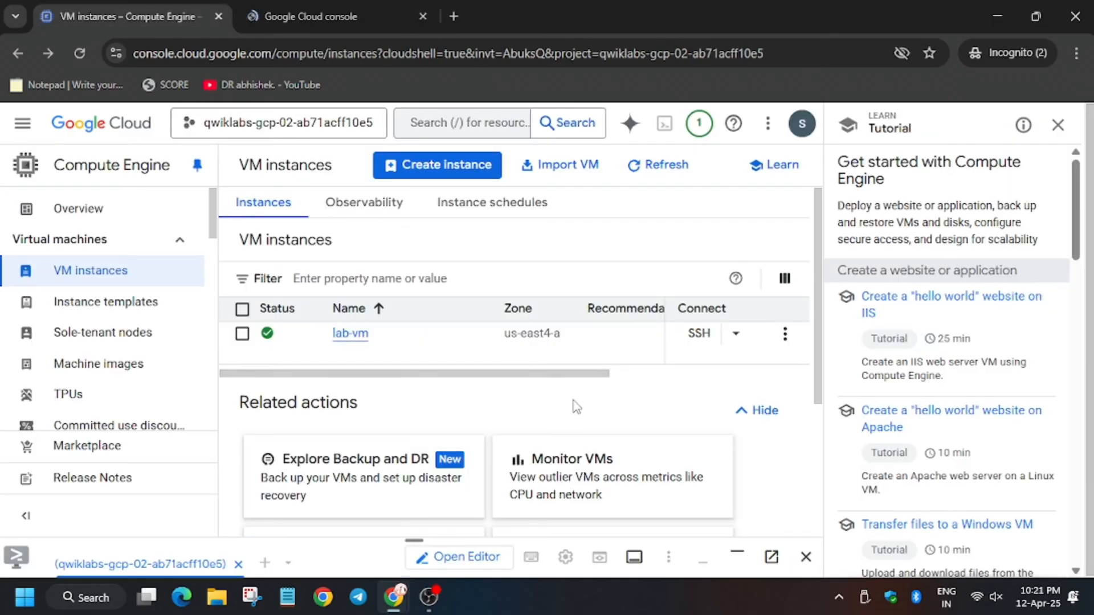
{"action": "mouse_move", "coordinate": [394, 597]}
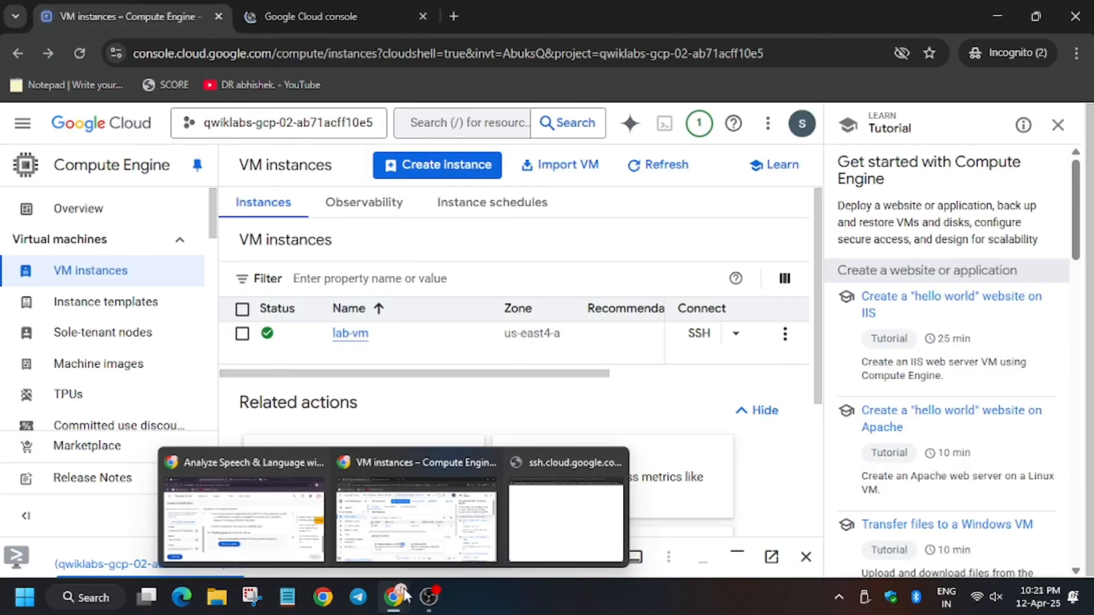
{"action": "left_click", "coordinate": [565, 519]}
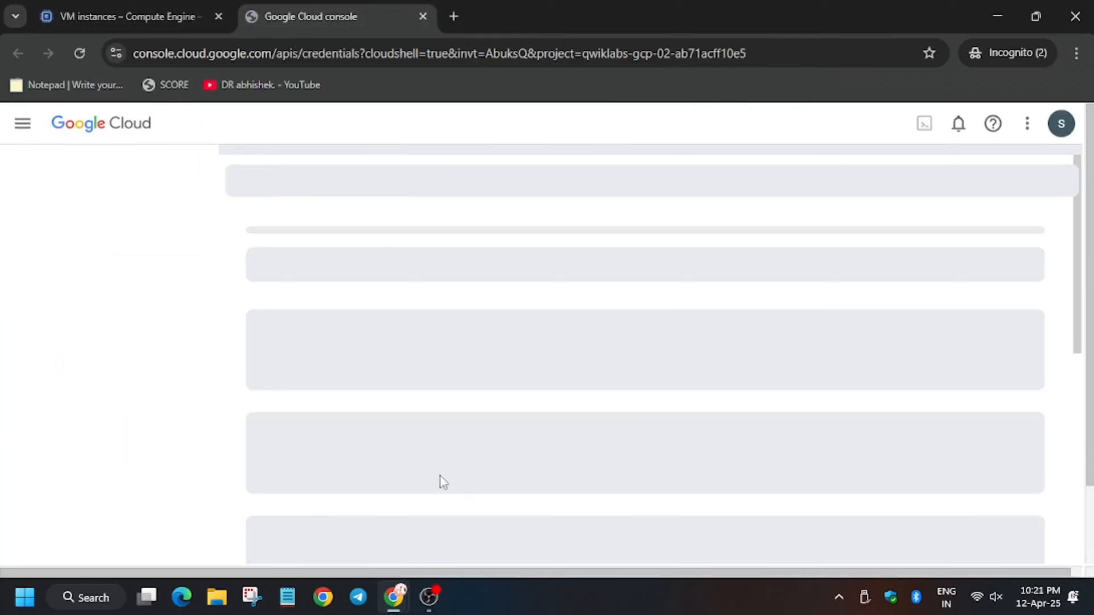
{"action": "mouse_move", "coordinate": [395, 597]}
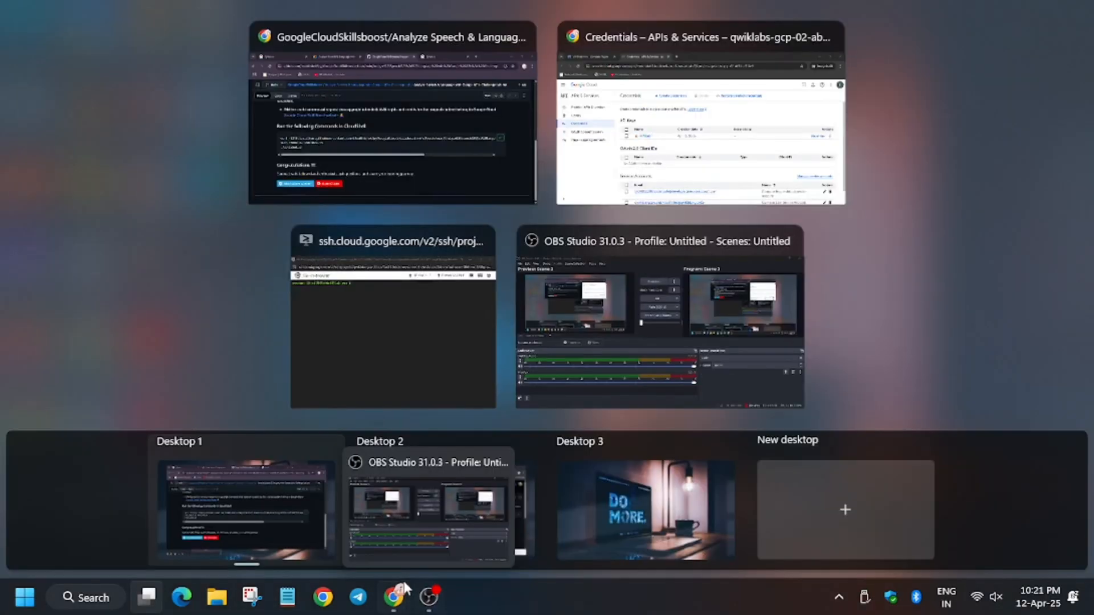
Review the lab commands on GitHub, then return to the Credentials page via the SSH window.
{"action": "left_click", "coordinate": [392, 115]}
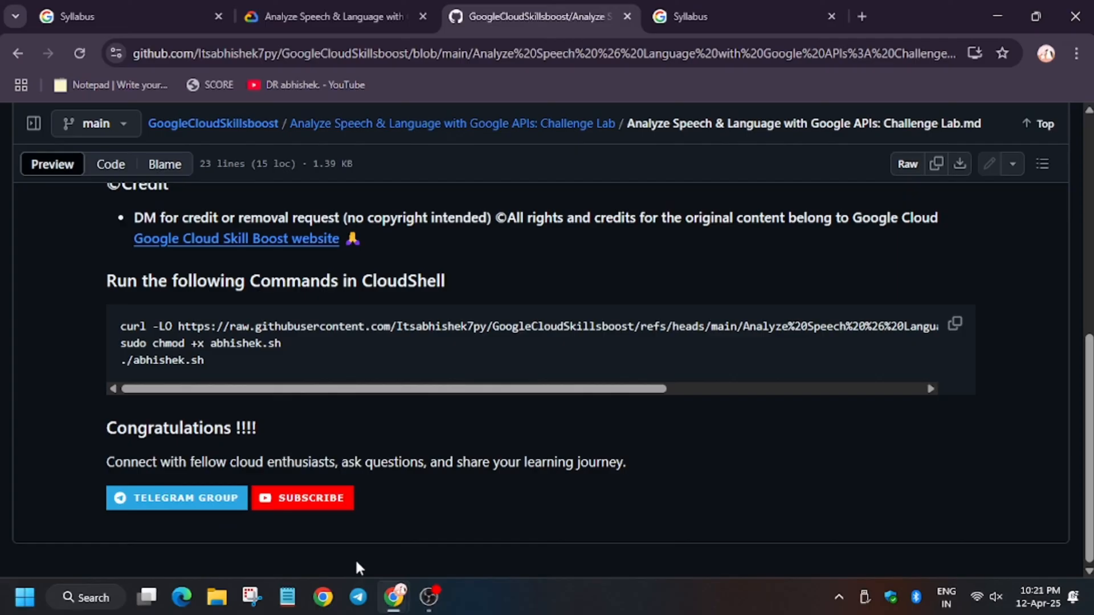
{"action": "mouse_move", "coordinate": [394, 598]}
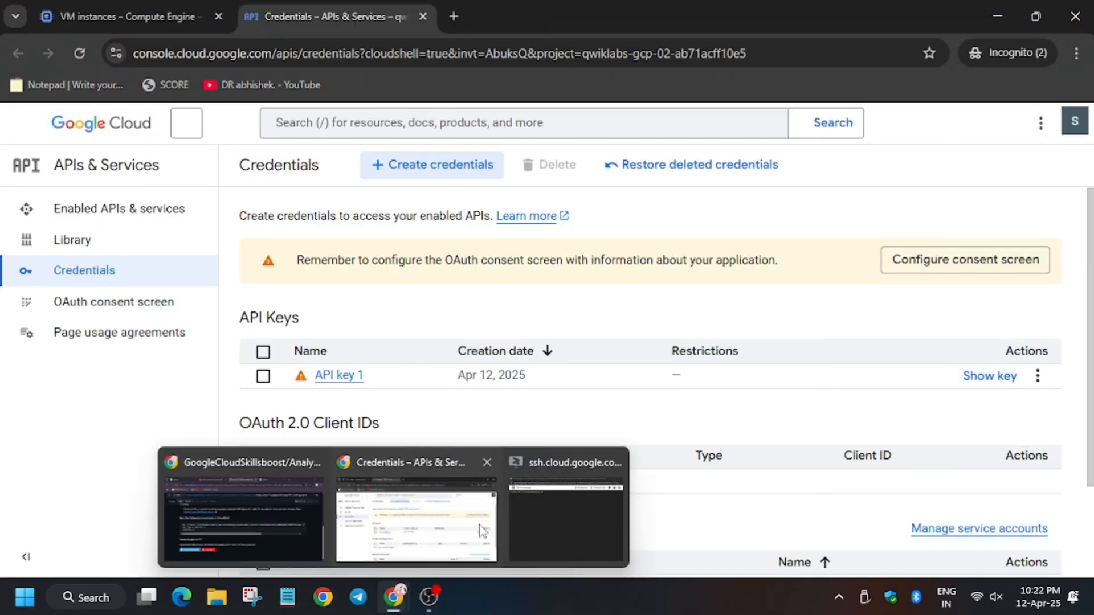
{"action": "left_click", "coordinate": [565, 516]}
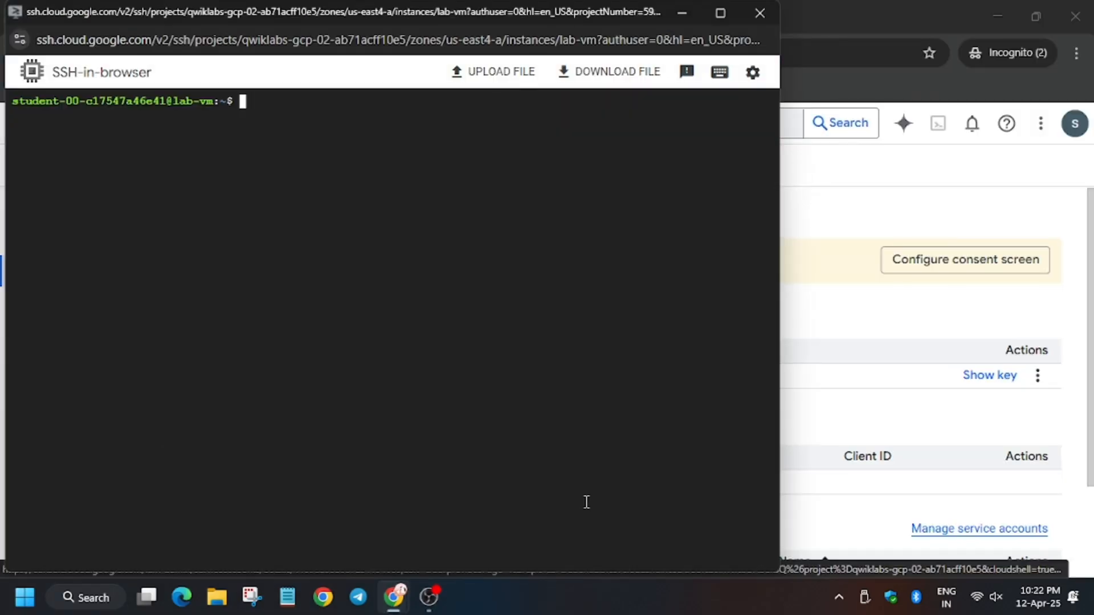
{"action": "left_click", "coordinate": [760, 13]}
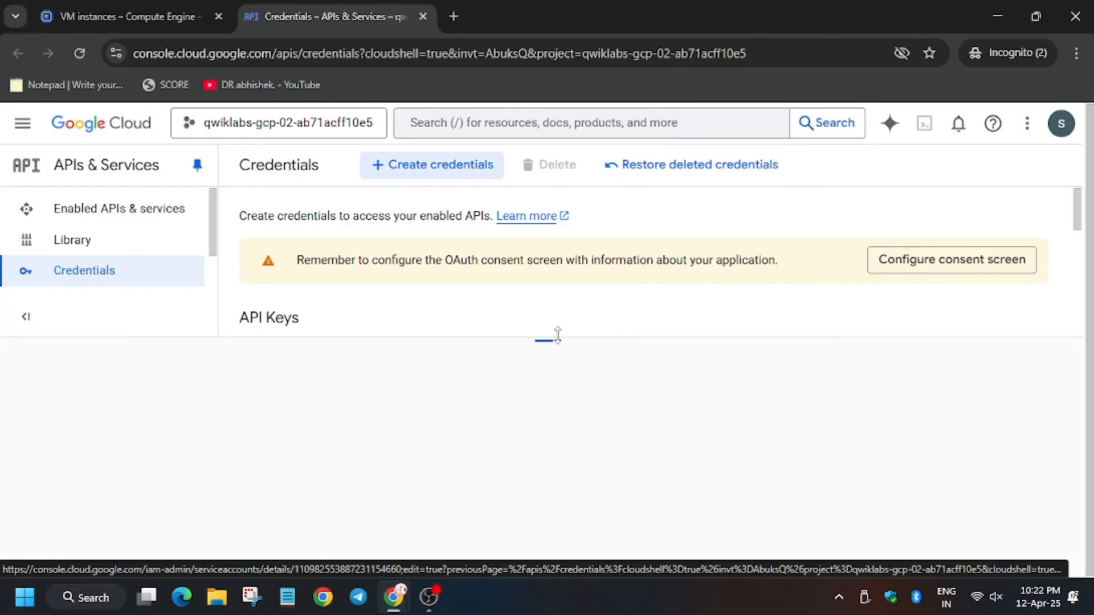
Create a new API key from Create credentials and copy it.
{"action": "left_click", "coordinate": [432, 165]}
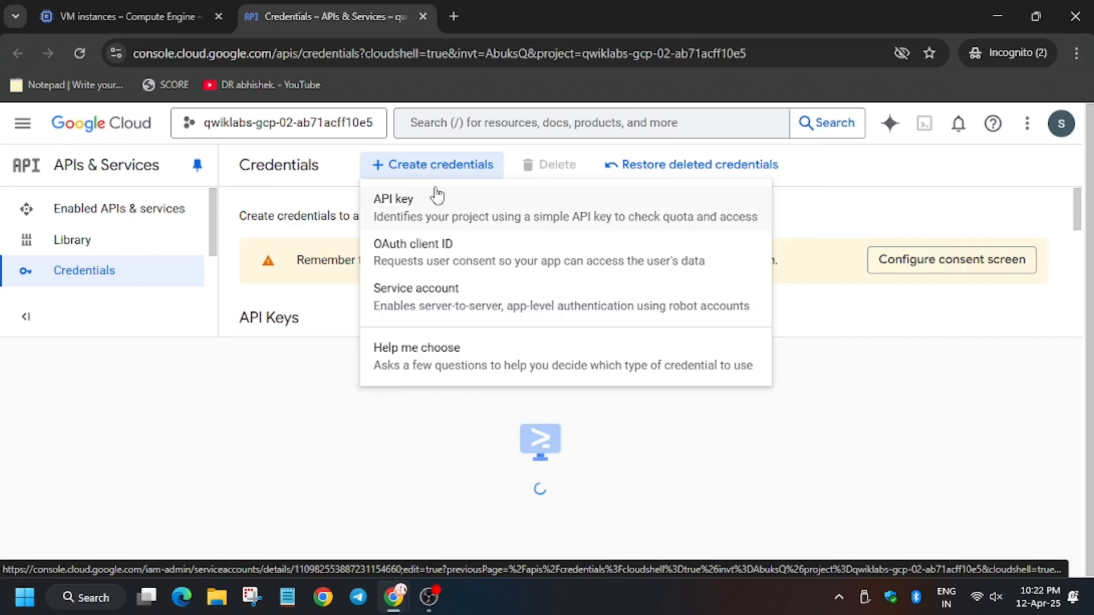
{"action": "left_click", "coordinate": [392, 198]}
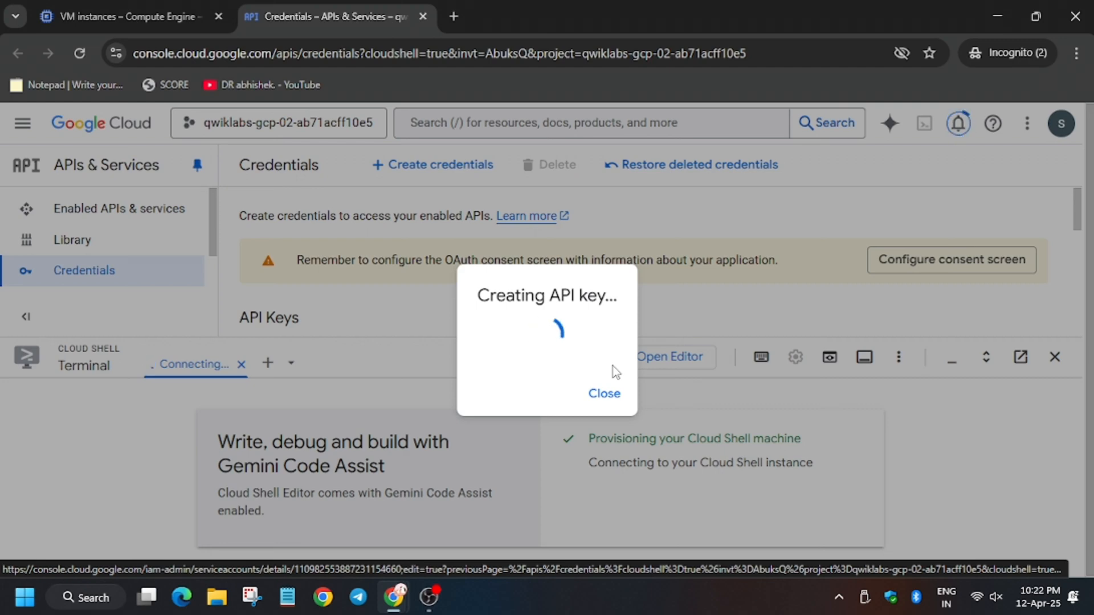
{"action": "left_click", "coordinate": [604, 393]}
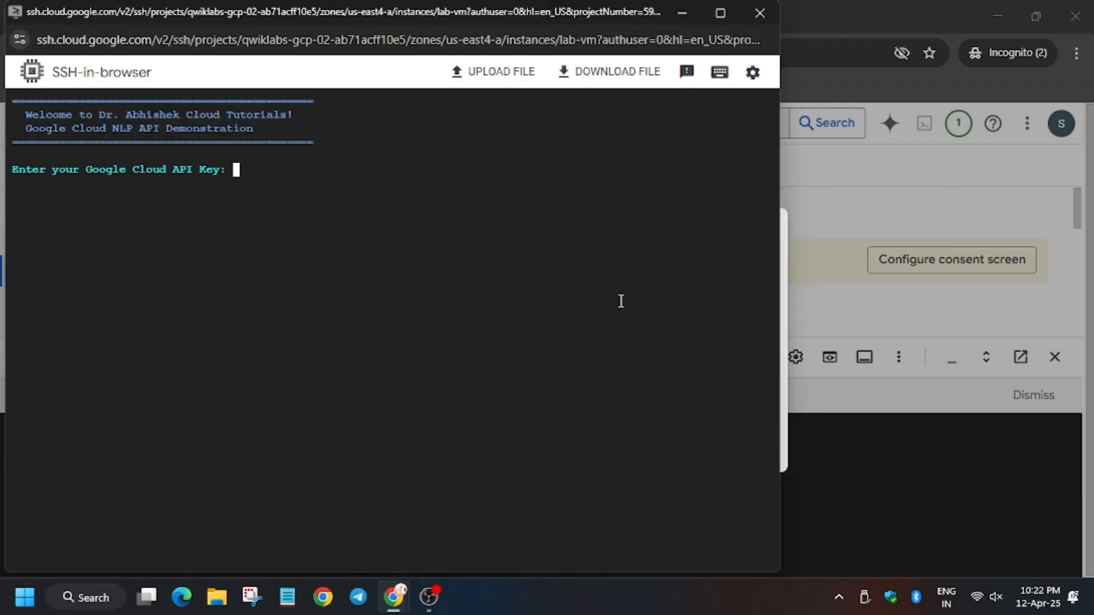
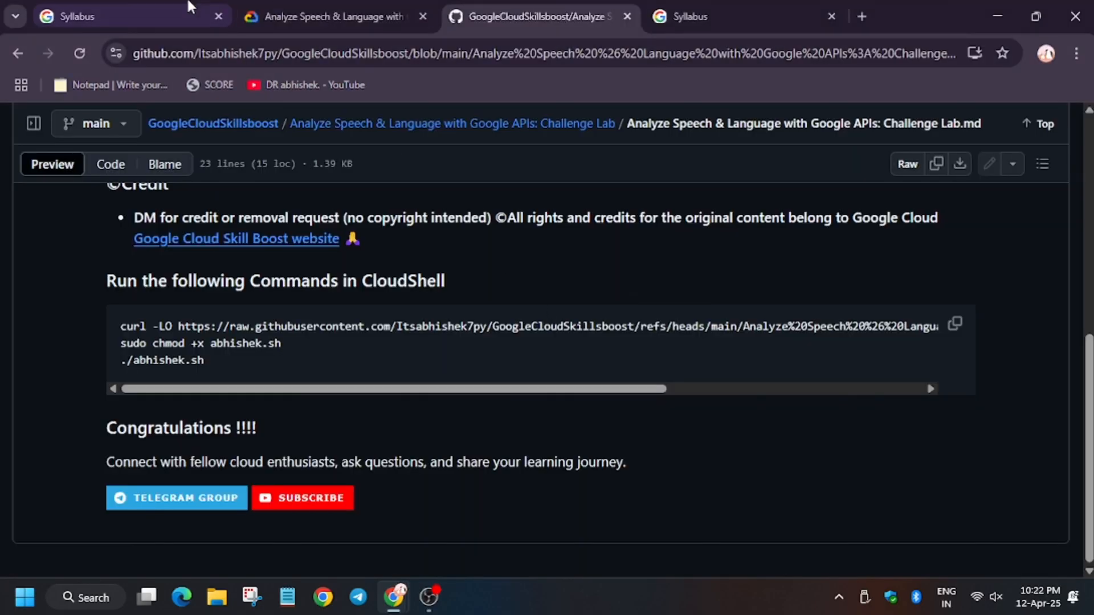
Return to the lab instructions and open the checkpoint scores showing the API key task at 25/25.
{"action": "left_click", "coordinate": [328, 16]}
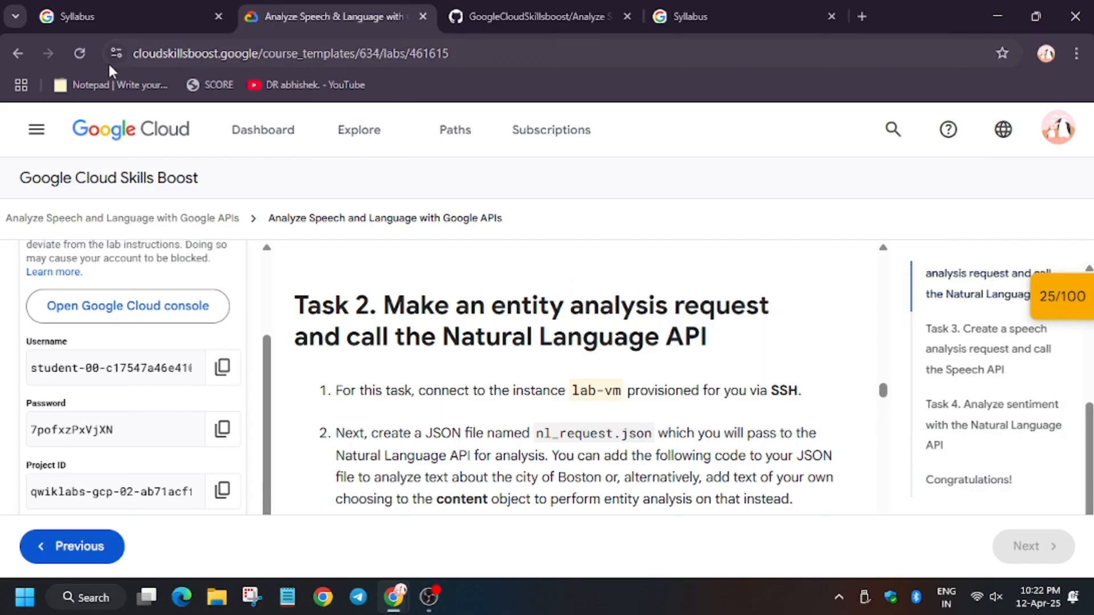
{"action": "left_click", "coordinate": [1058, 302]}
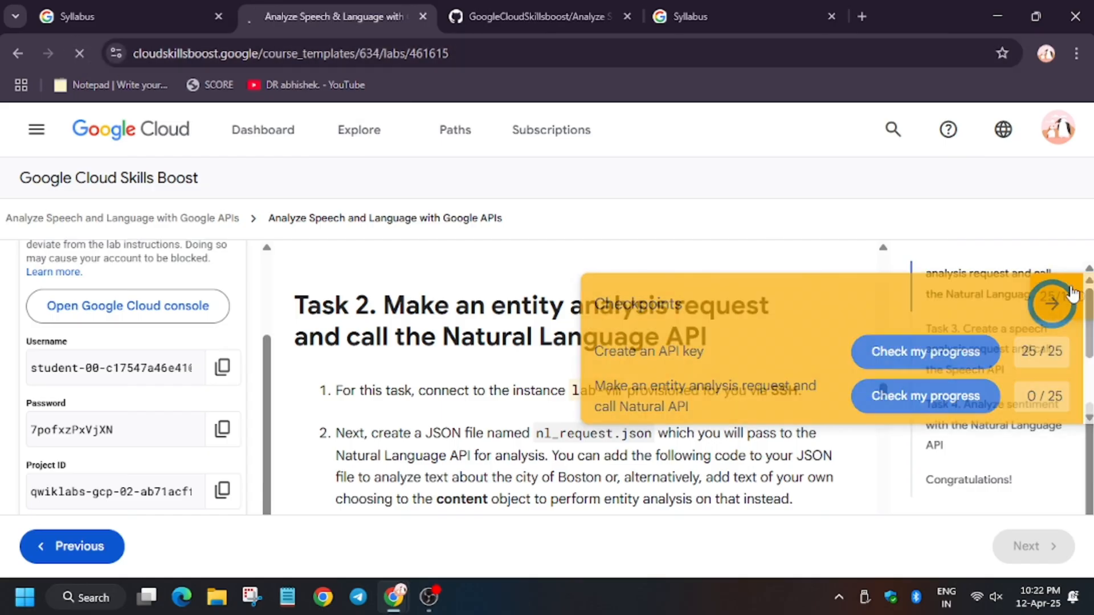